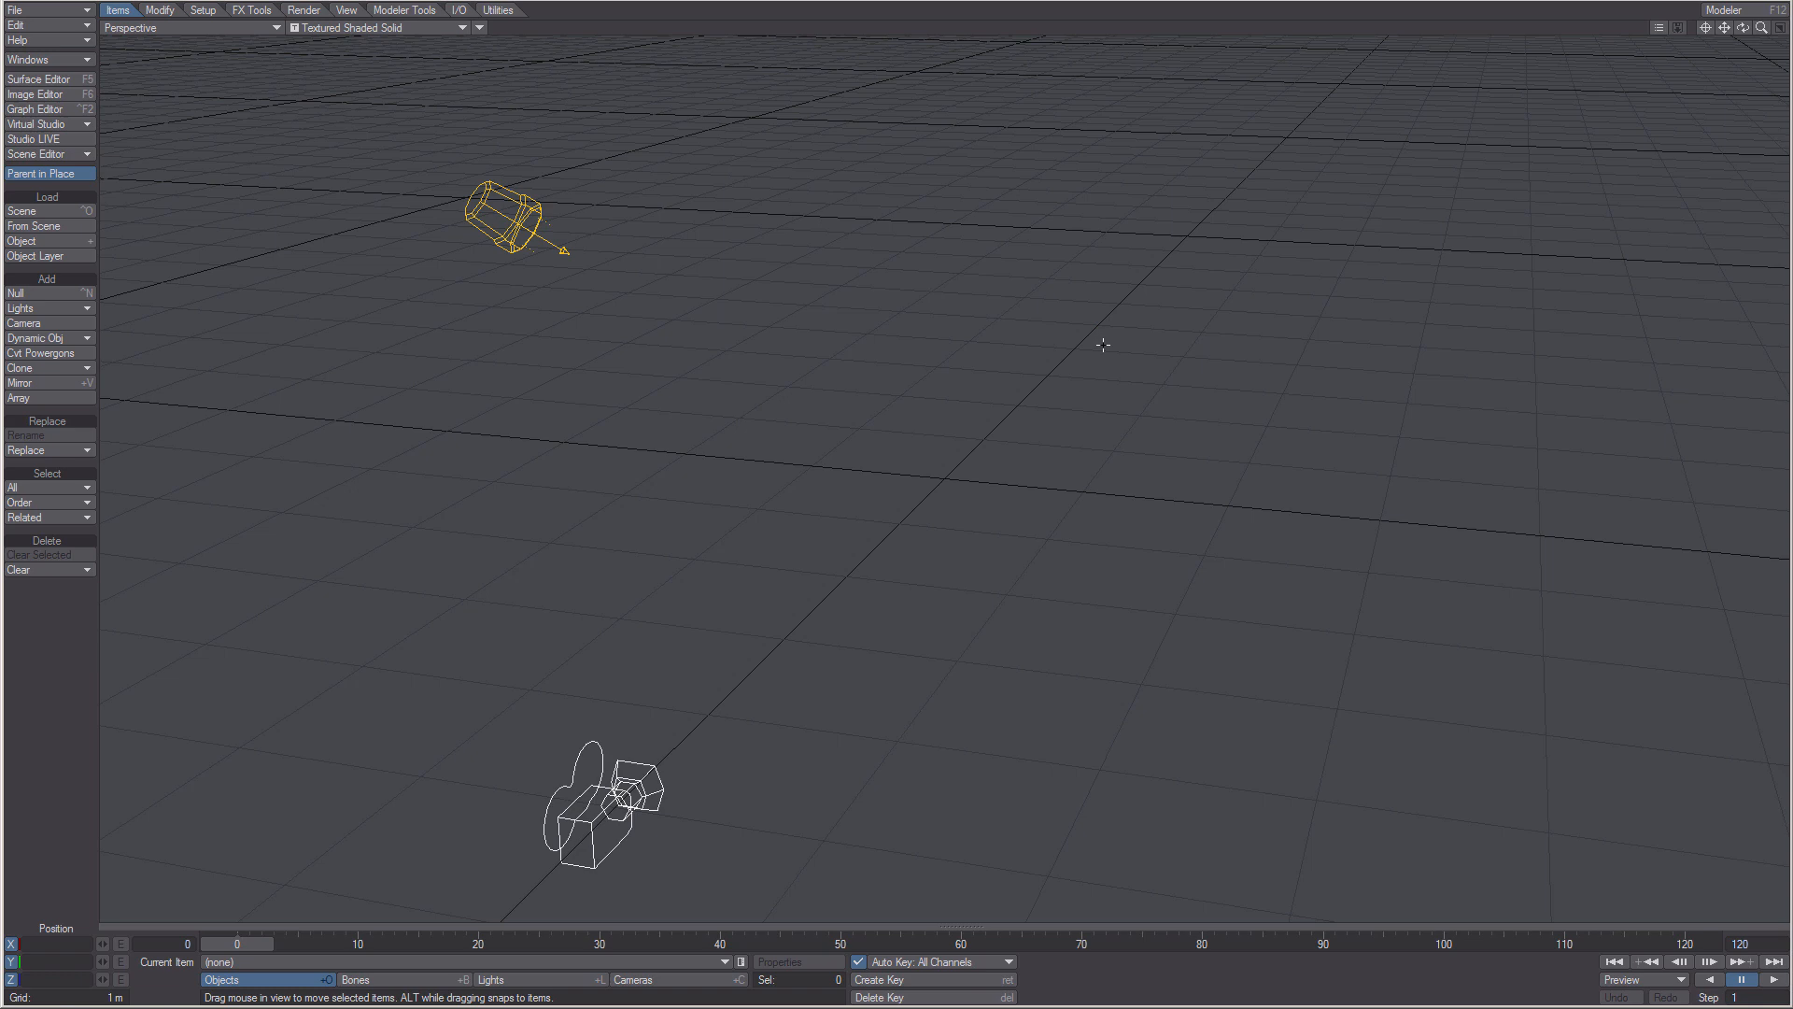
{"action": "mouse_move", "coordinate": [935, 359]}
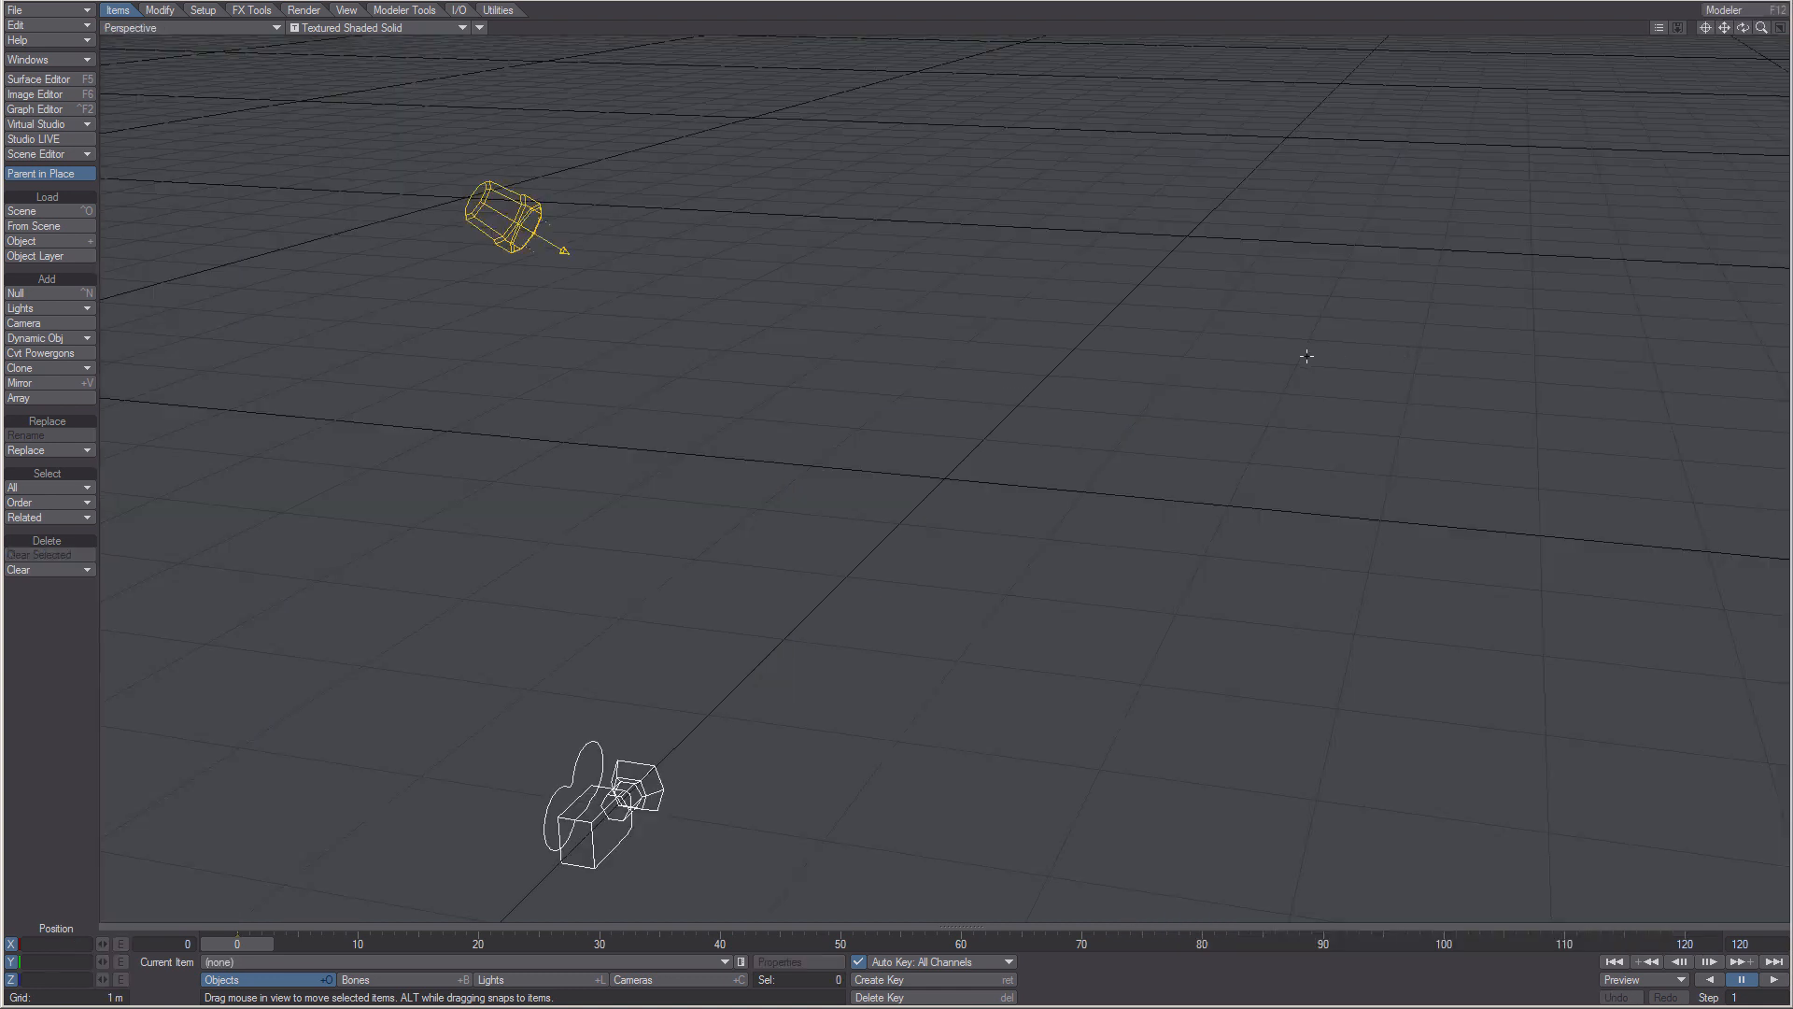
{"action": "mouse_move", "coordinate": [1101, 346]}
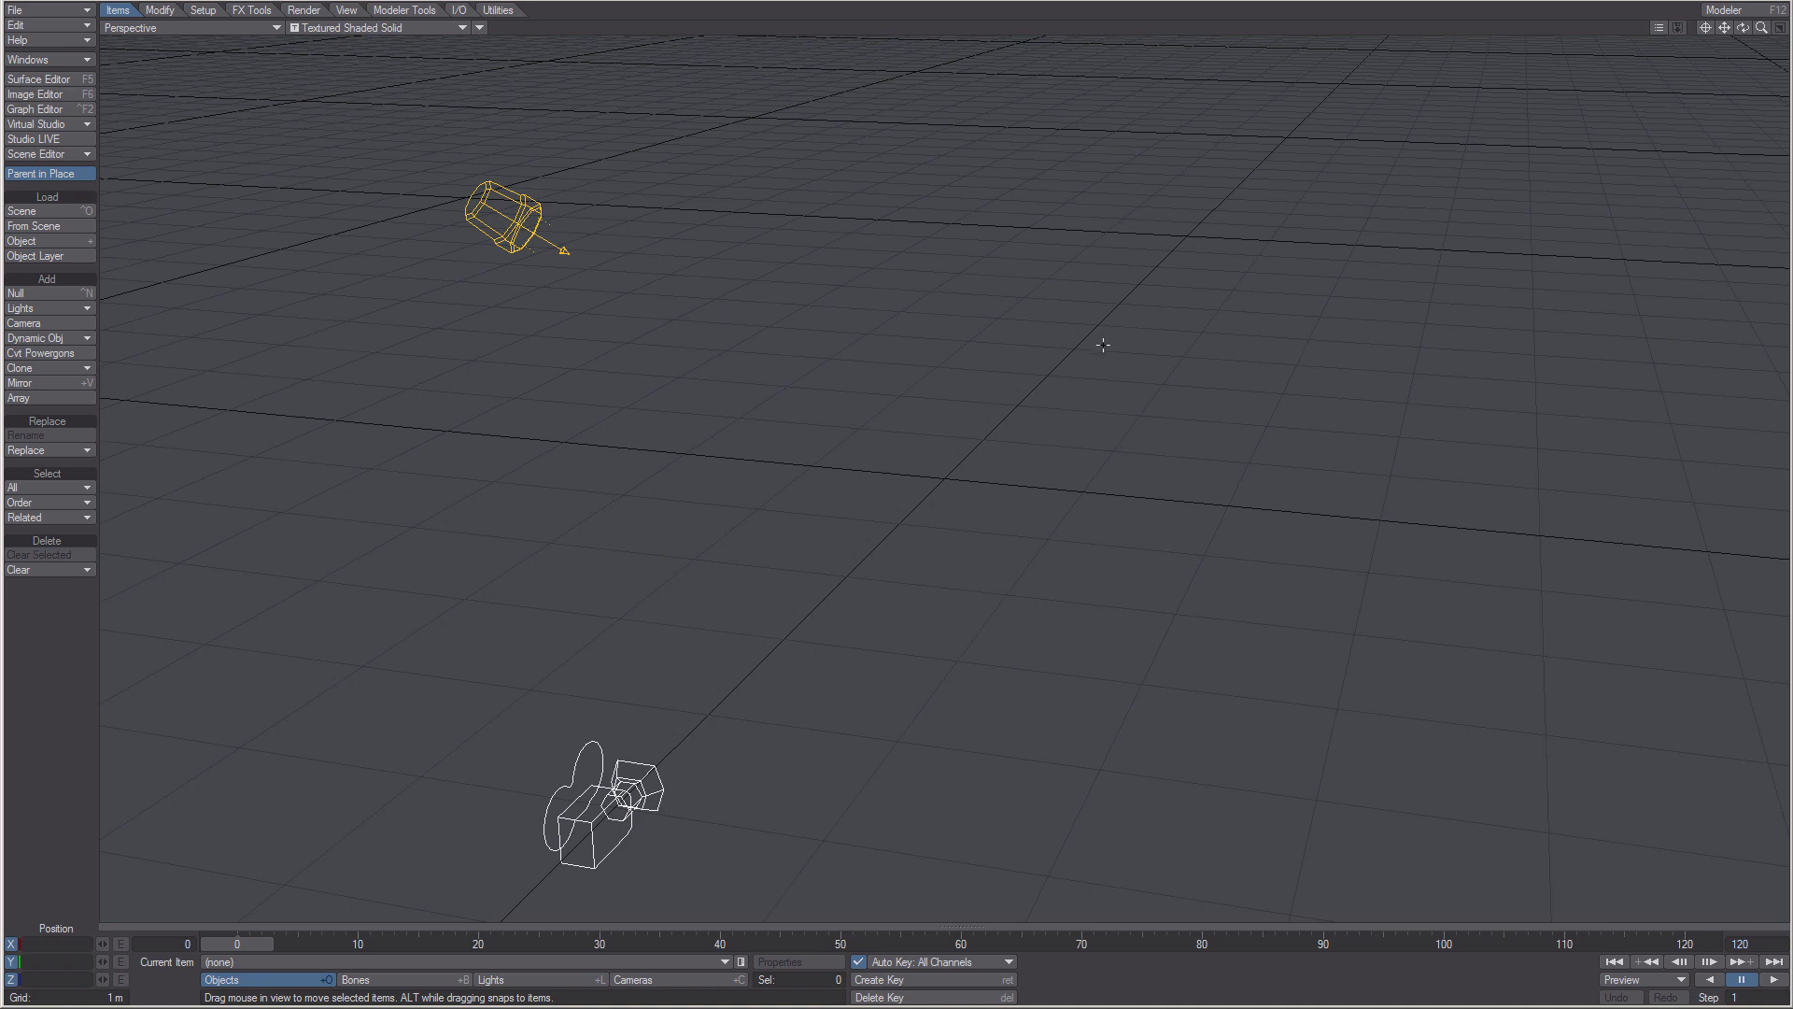
{"action": "mouse_move", "coordinate": [934, 357]}
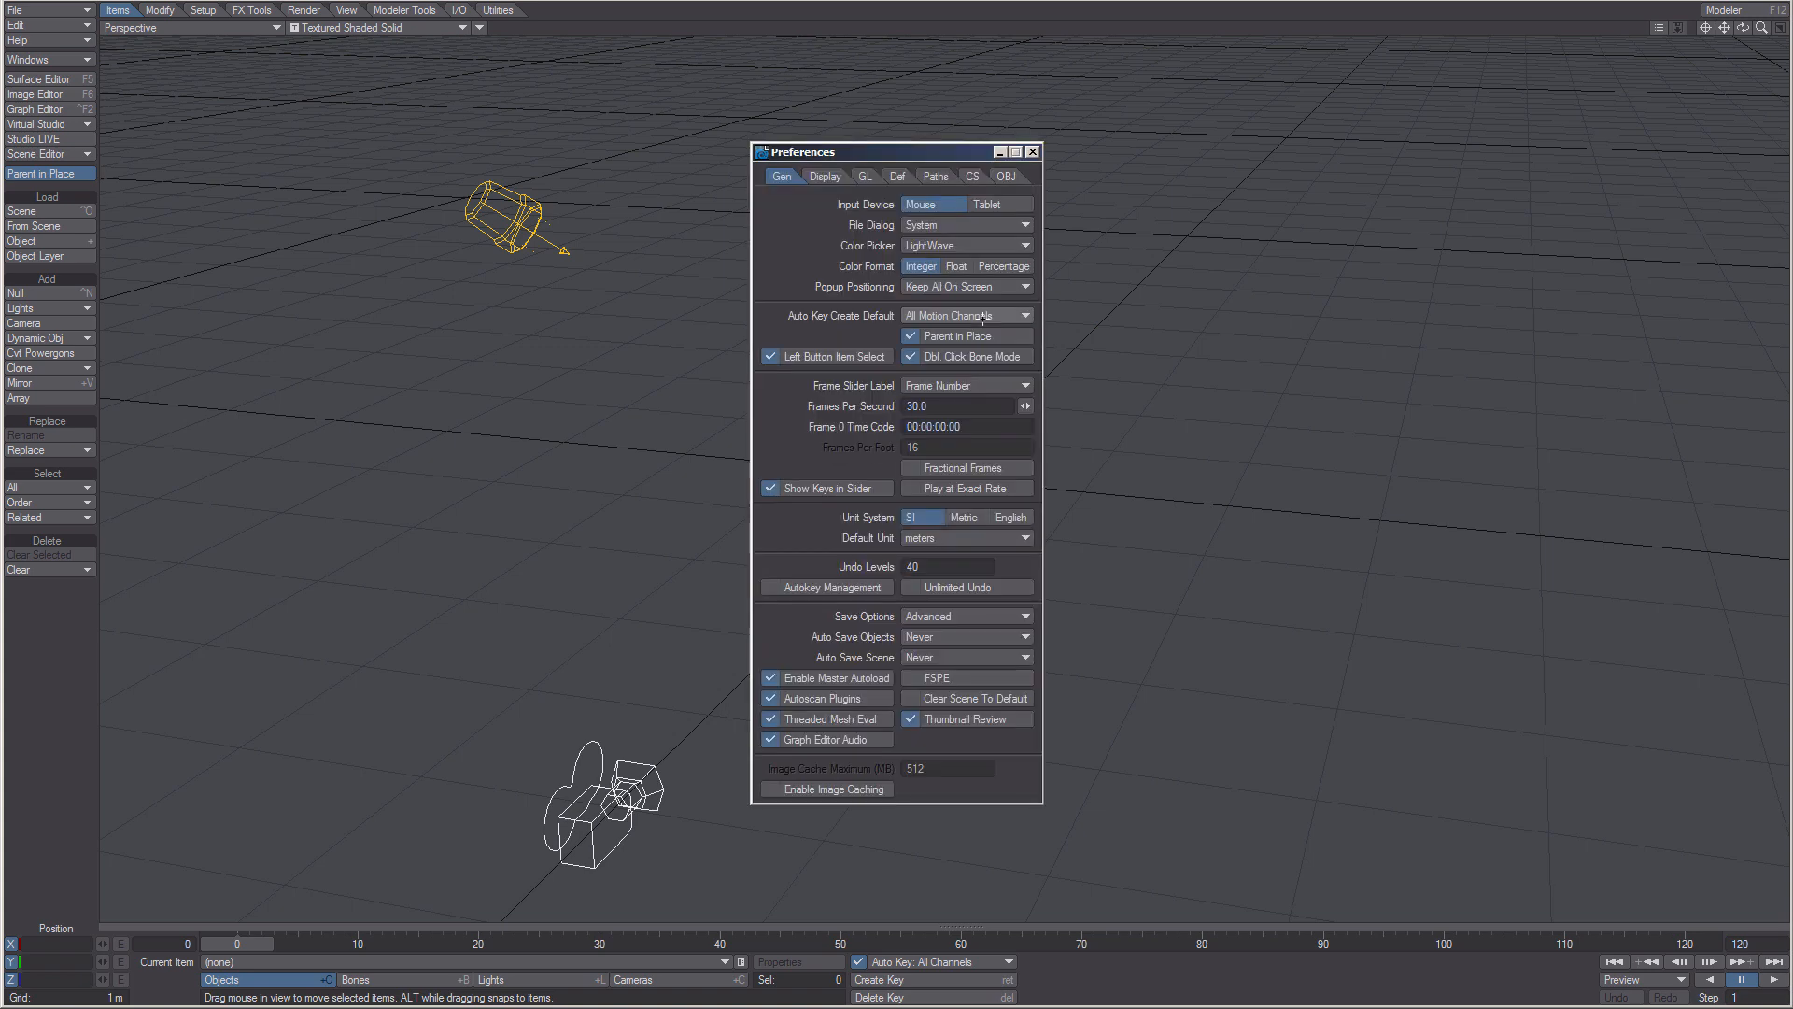
Step: Review the content directory path settings, close Preferences, then choose File > Load Object
{"action": "left_click", "coordinate": [934, 175]}
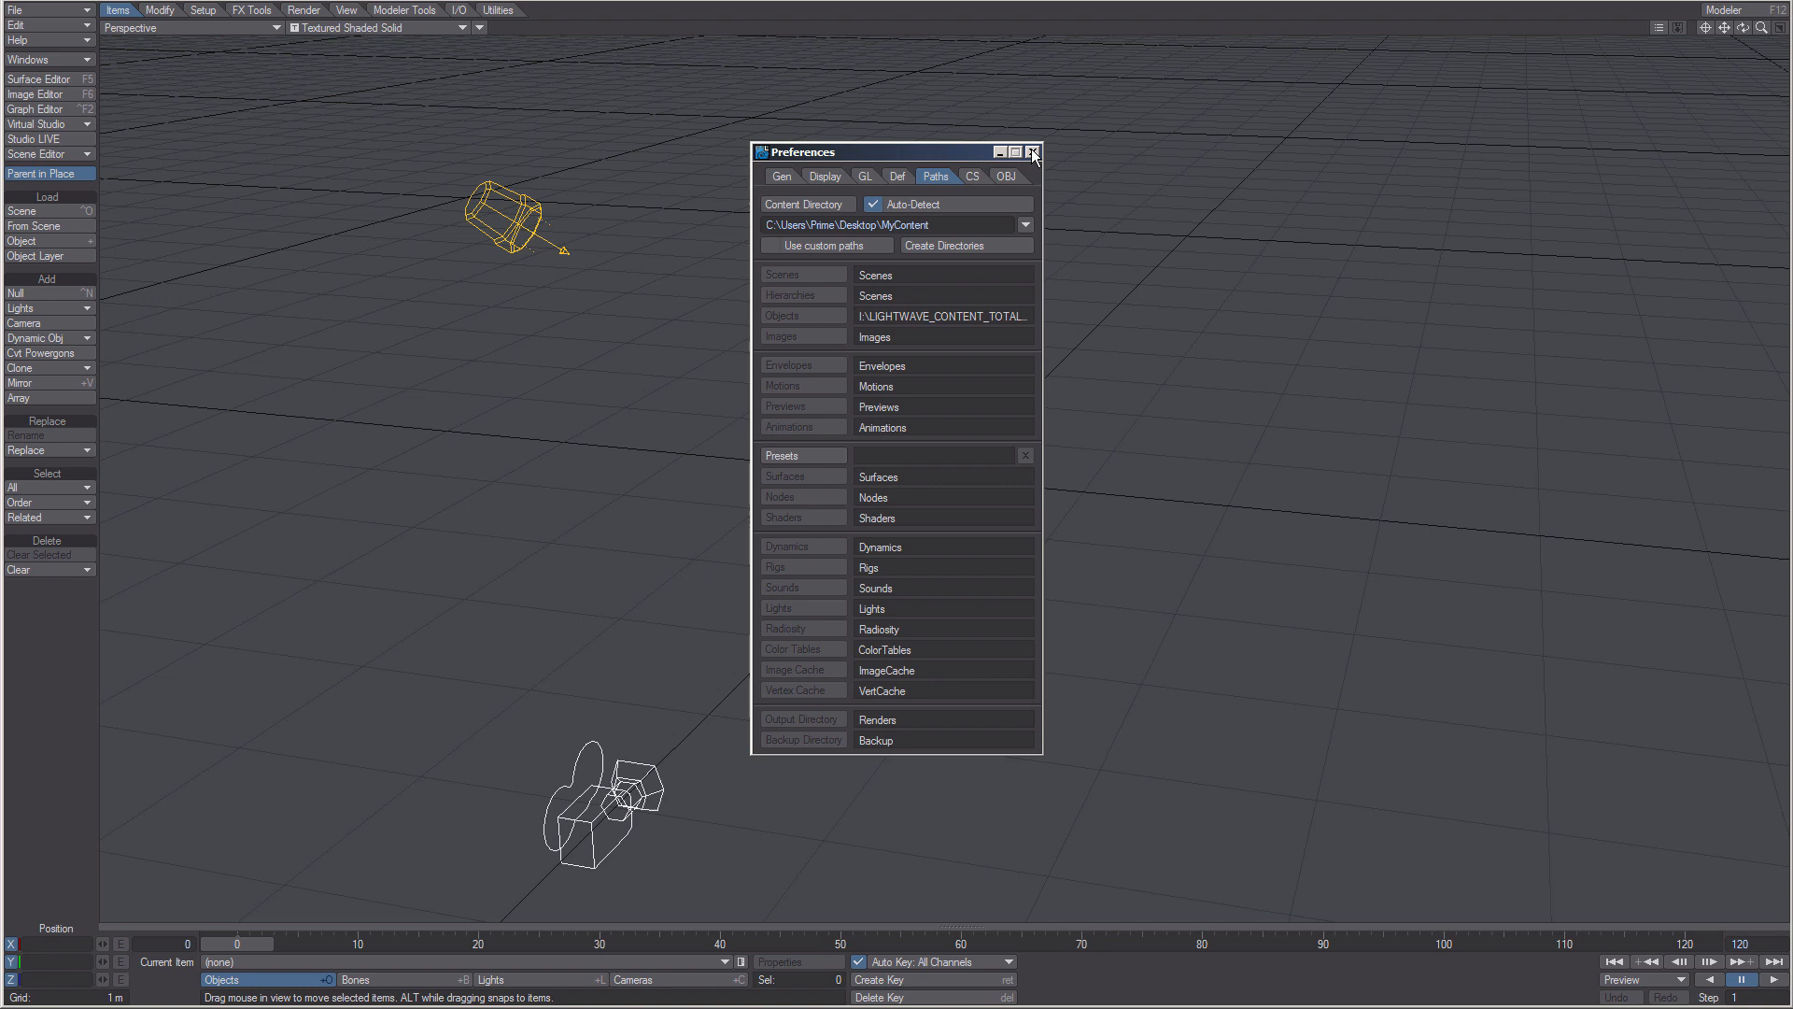
{"action": "left_click", "coordinate": [1031, 152]}
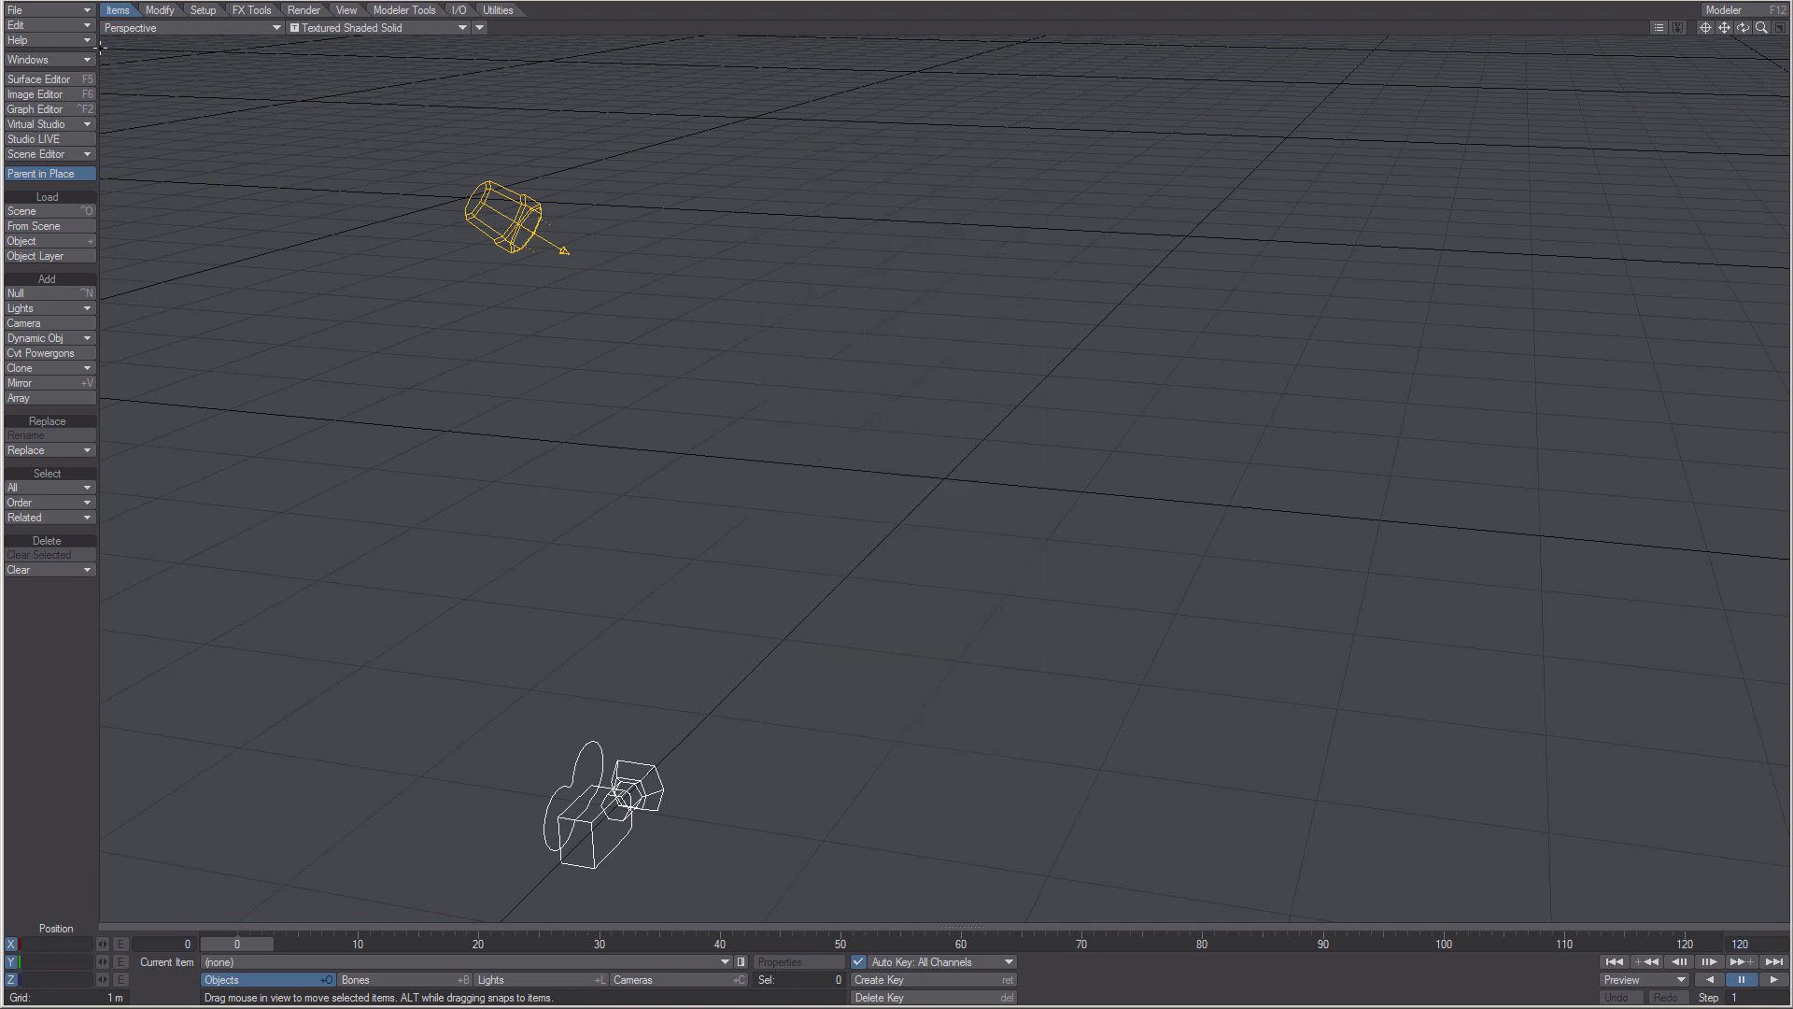
{"action": "left_click", "coordinate": [14, 9]}
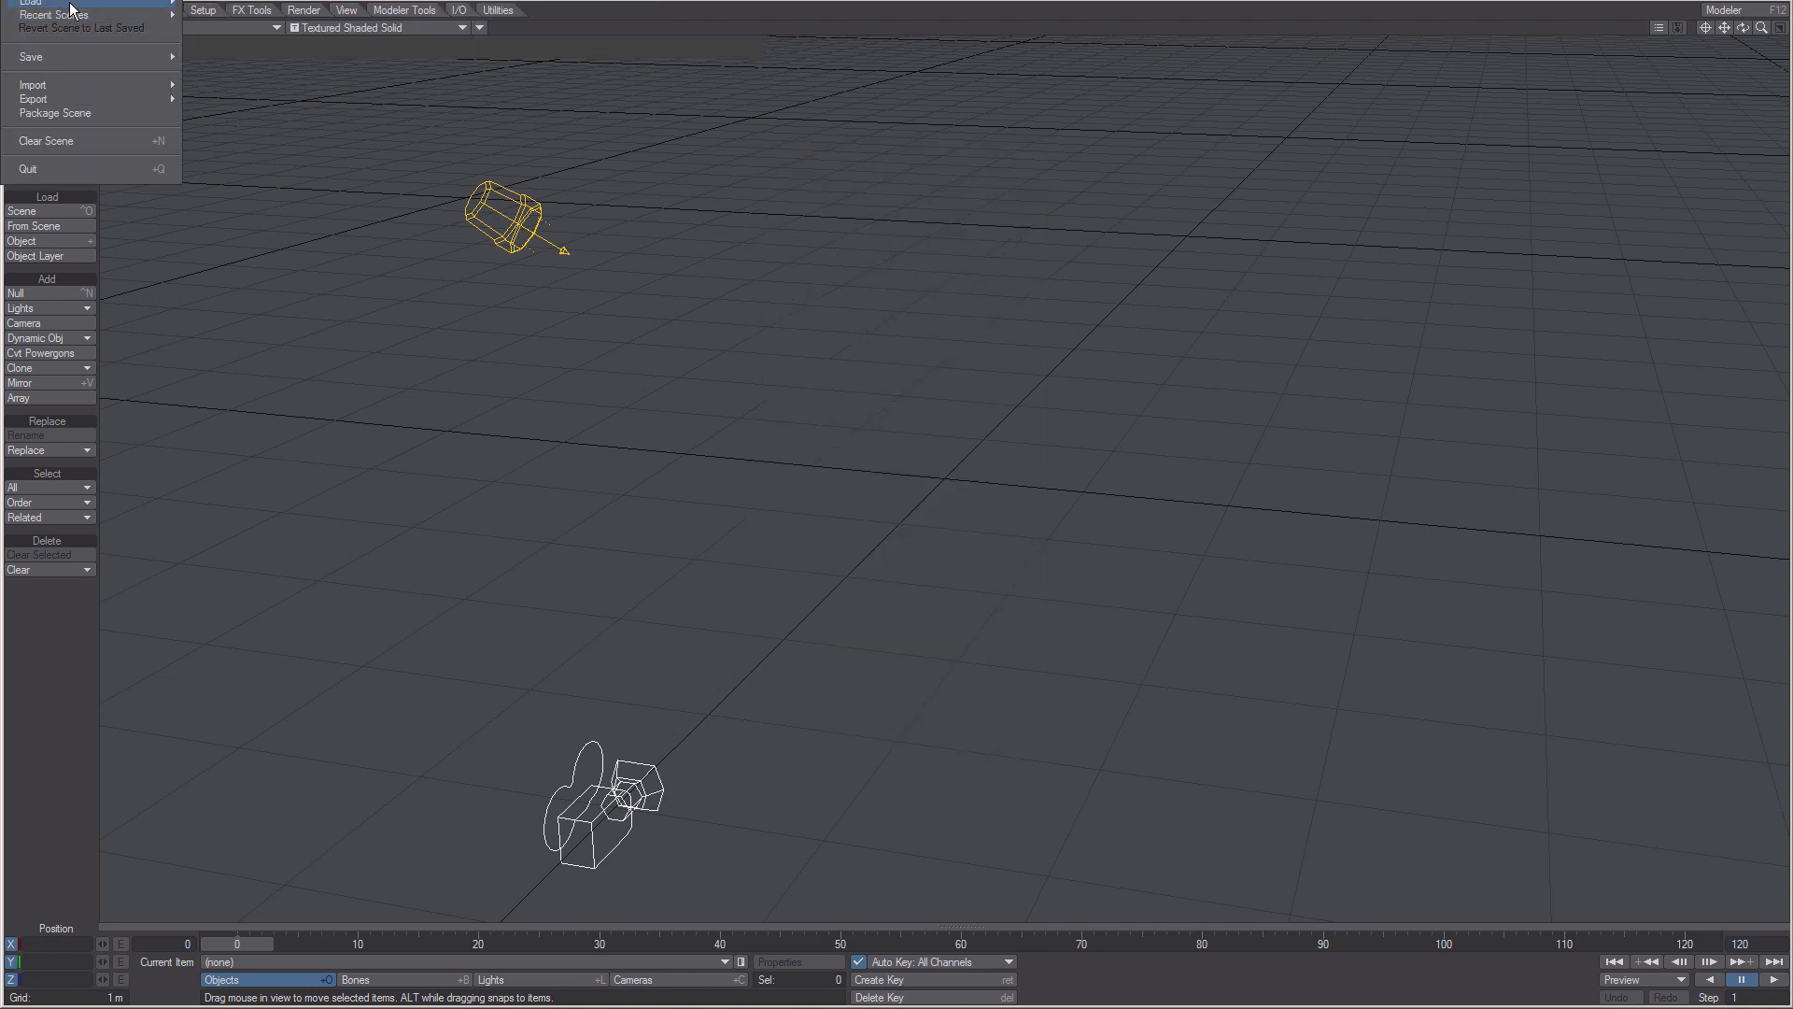
{"action": "mouse_move", "coordinate": [781, 282]}
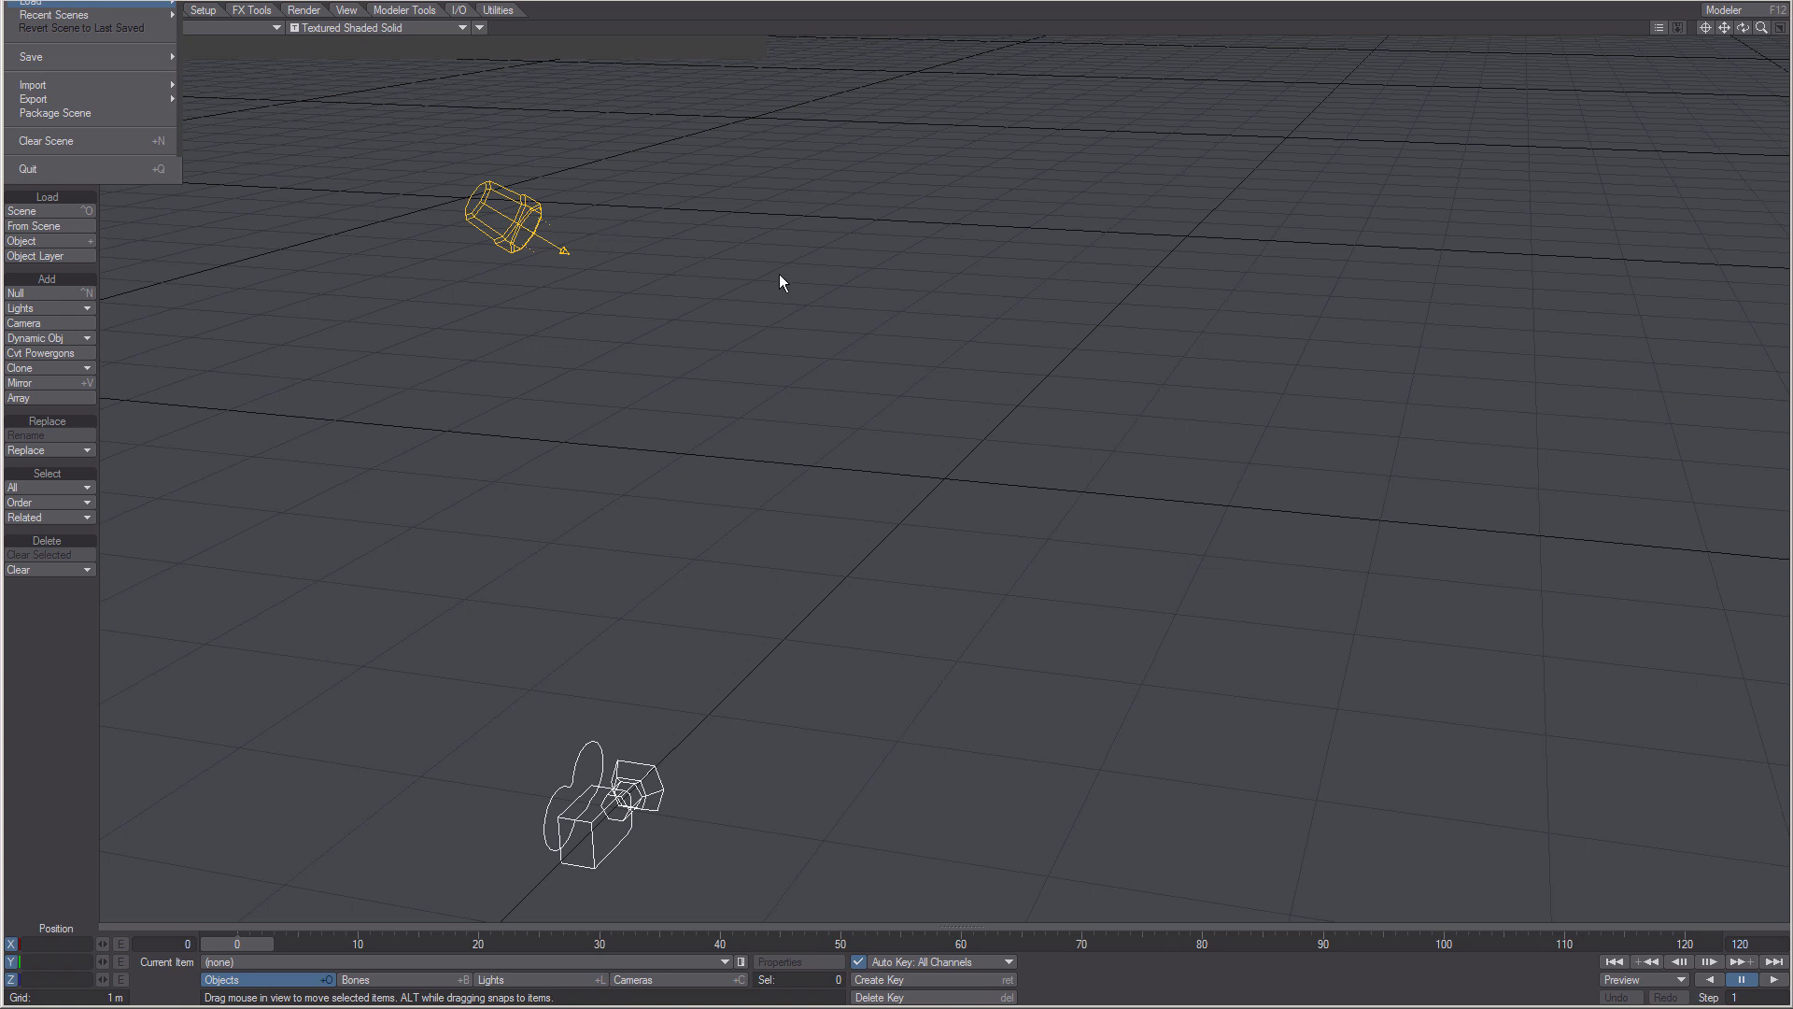
{"action": "left_click", "coordinate": [21, 240]}
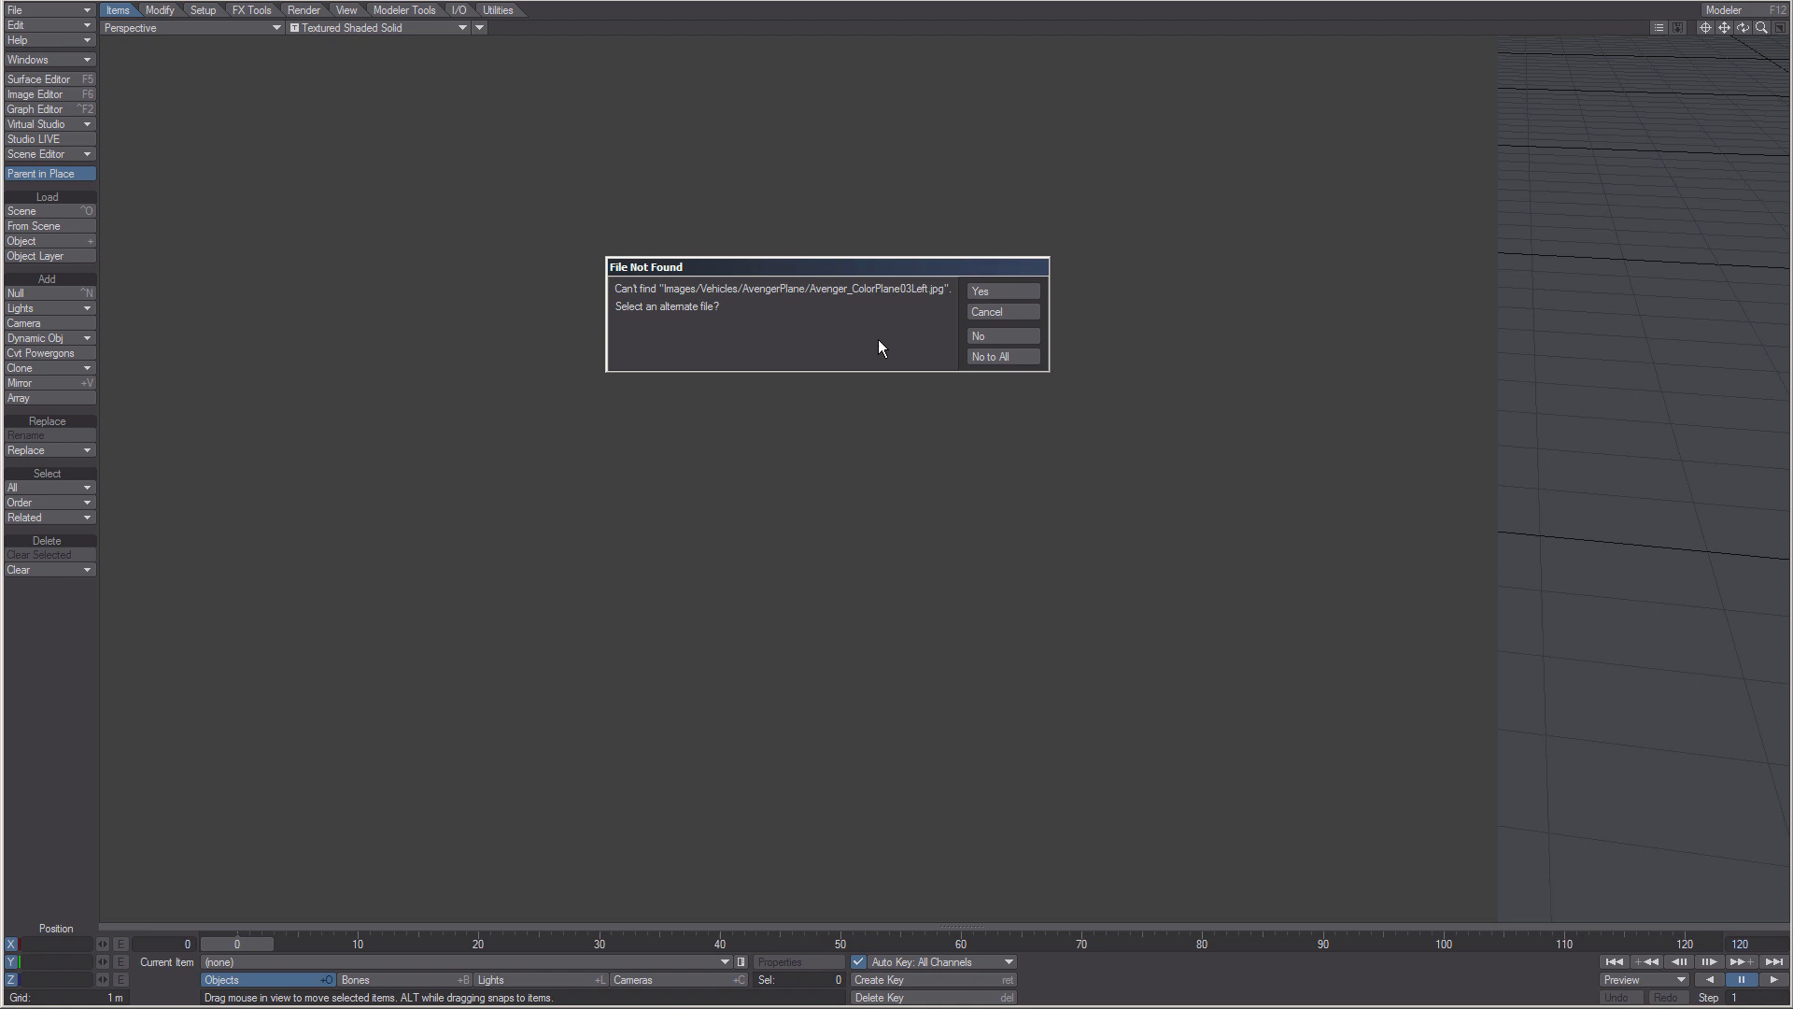
{"action": "mouse_move", "coordinate": [916, 310]}
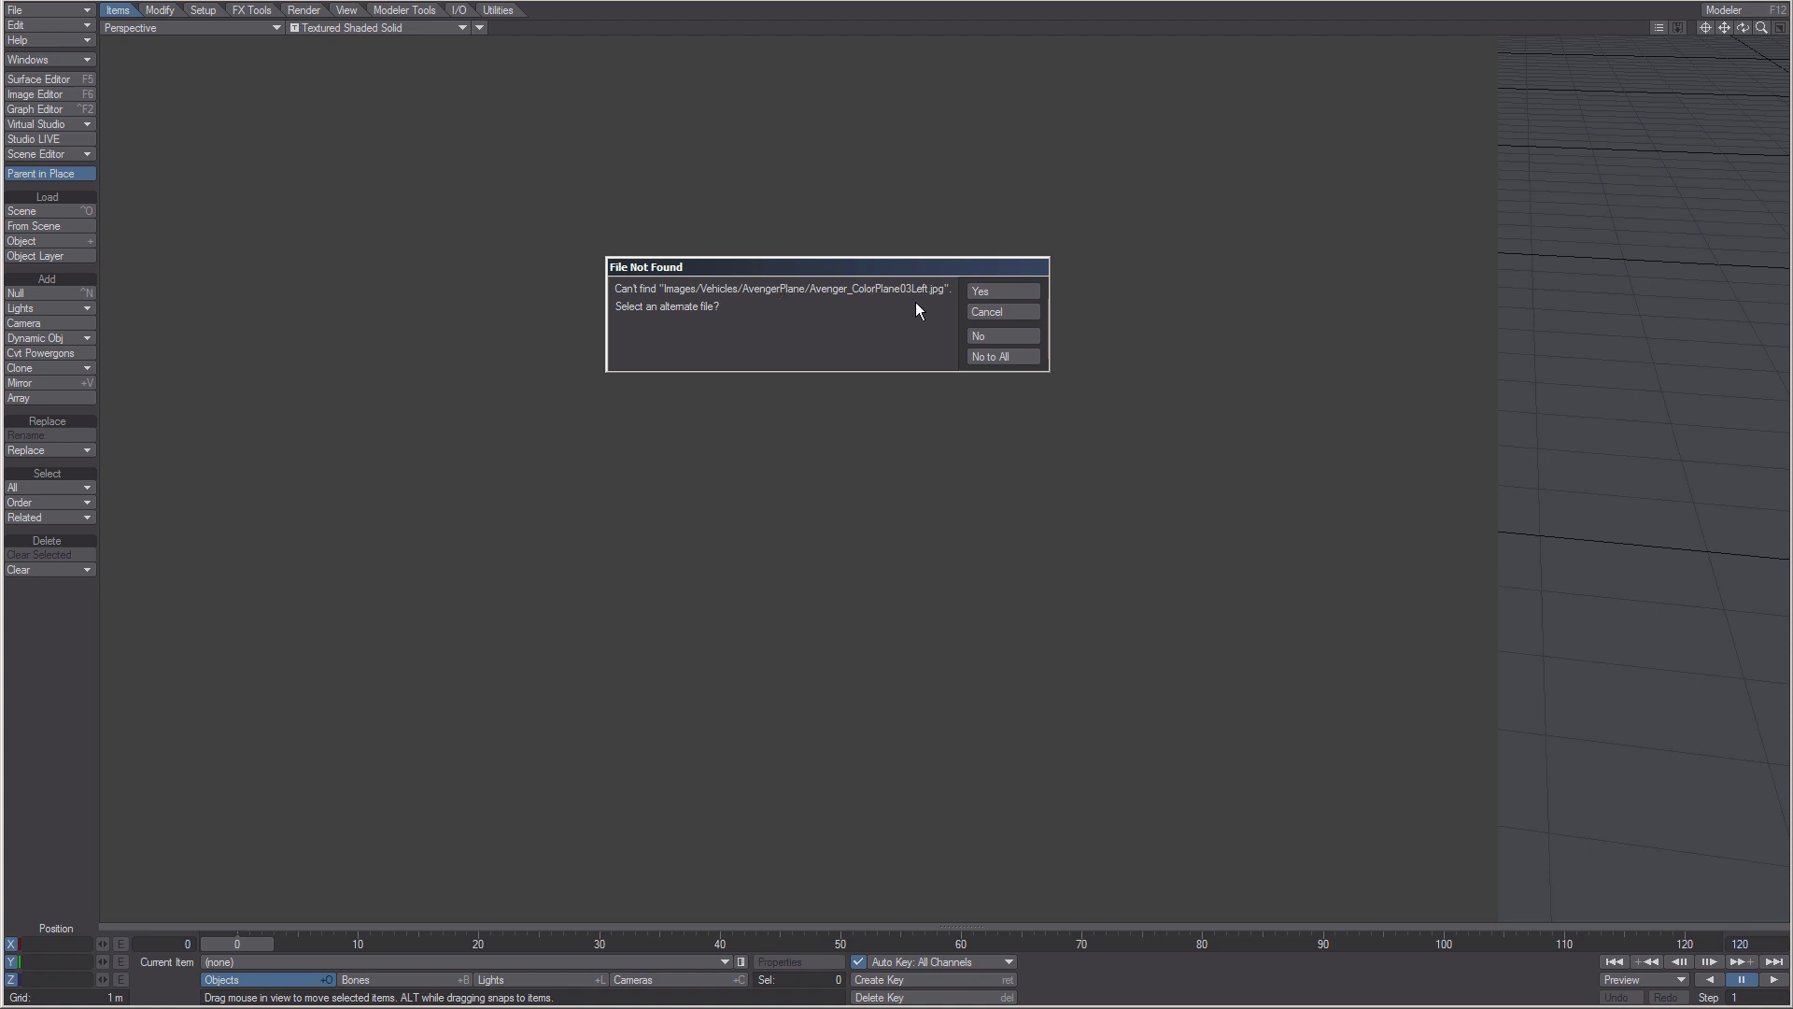
{"action": "mouse_move", "coordinate": [926, 309]}
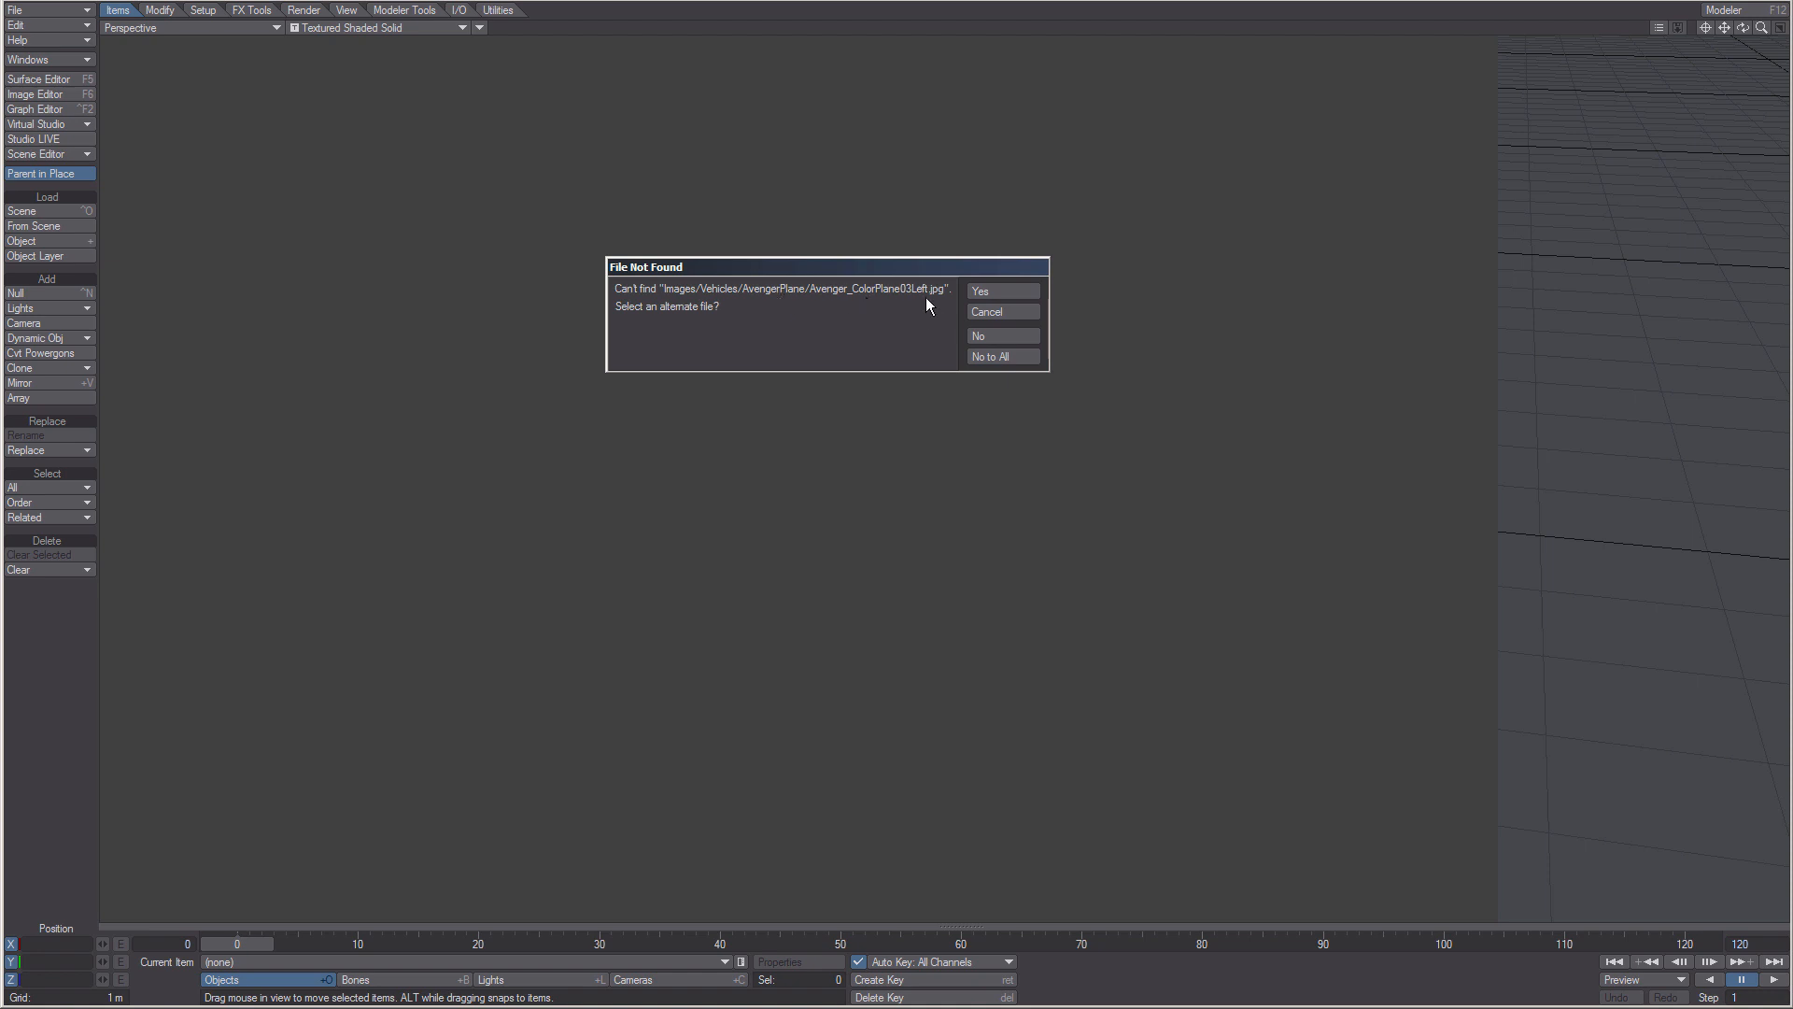